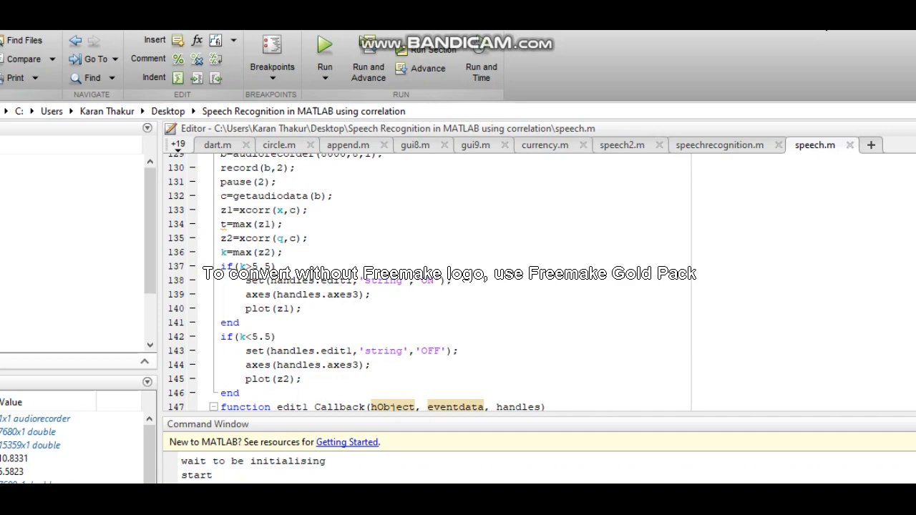
pyautogui.moveTo(565, 34)
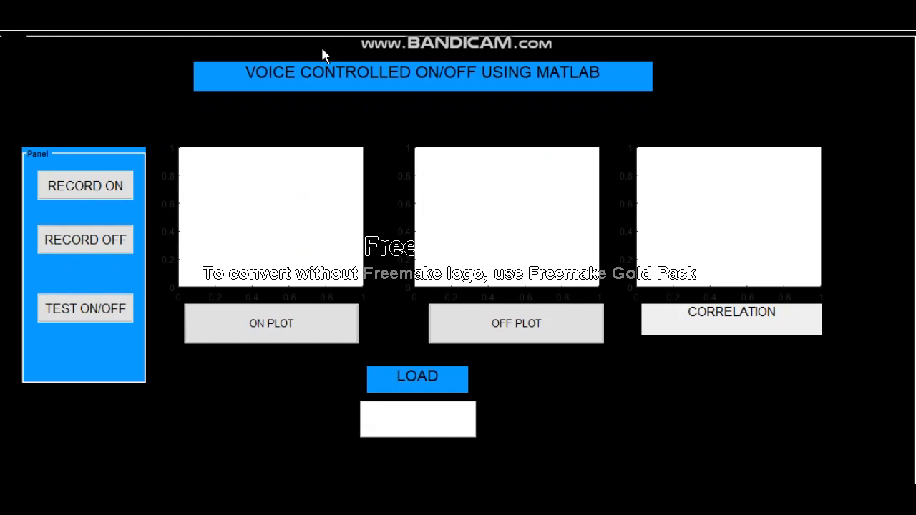
pyautogui.moveTo(70, 185)
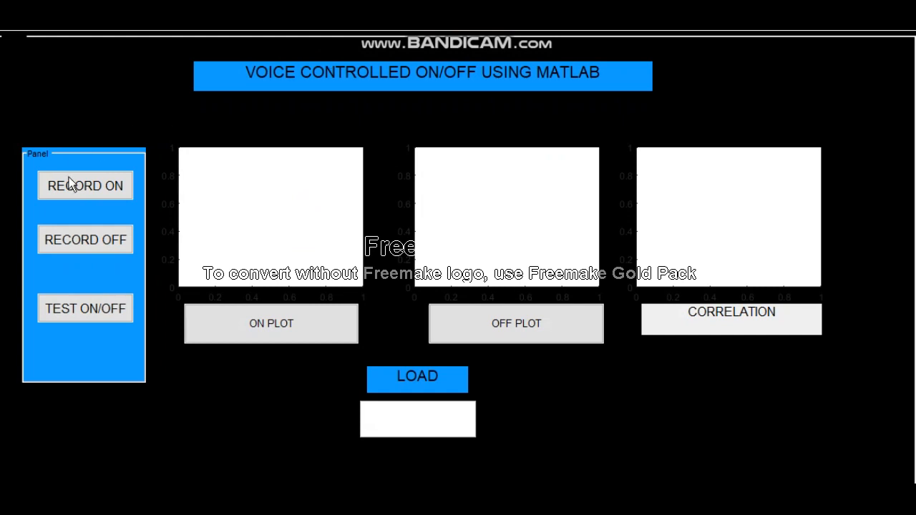
# Record the ON voice sample, acknowledge the success message, and plot its waveform
pyautogui.click(85, 185)
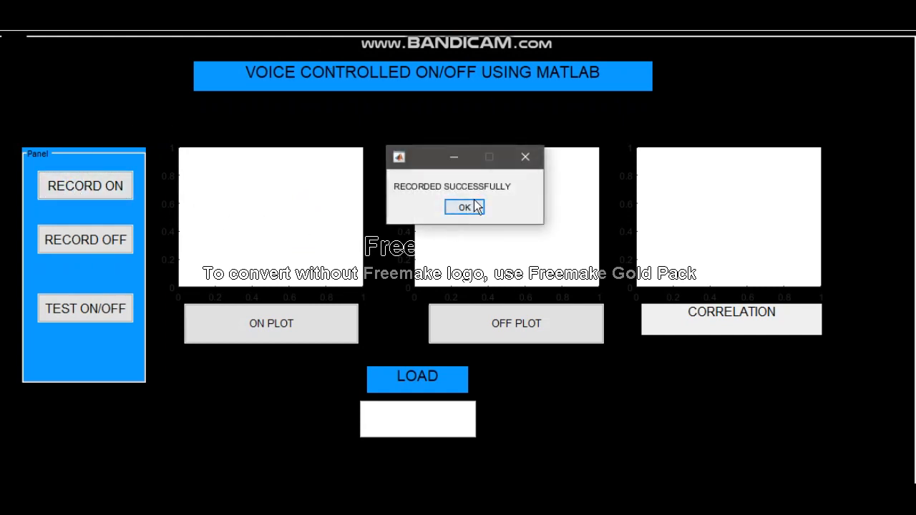
pyautogui.click(465, 207)
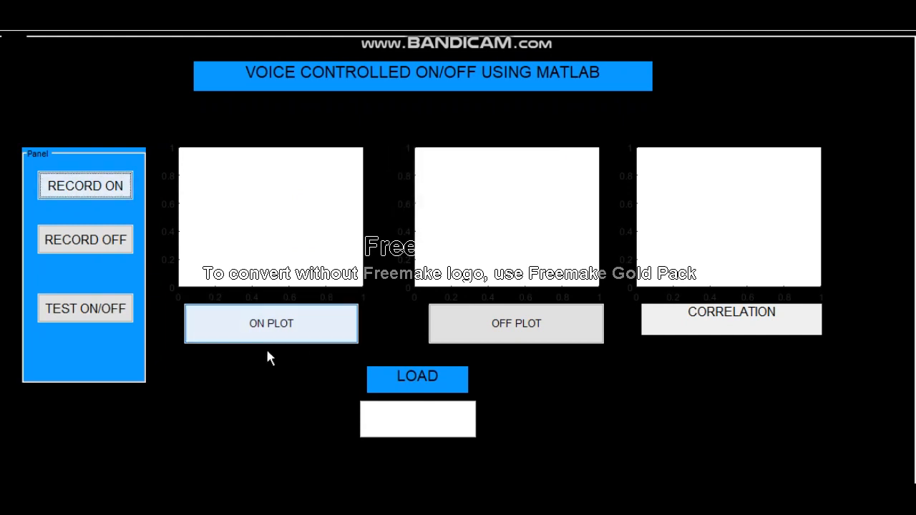
pyautogui.click(271, 323)
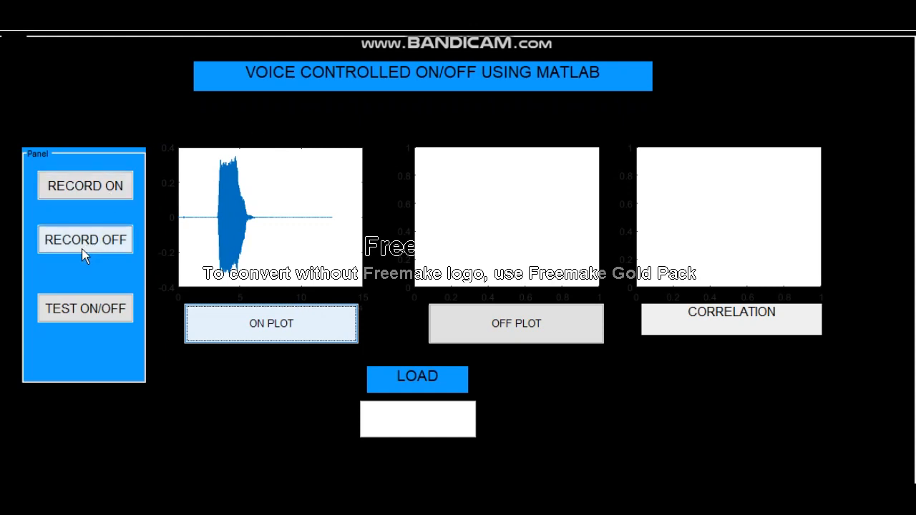
# Record the OFF voice sample using the RECORD OFF button
pyautogui.click(84, 240)
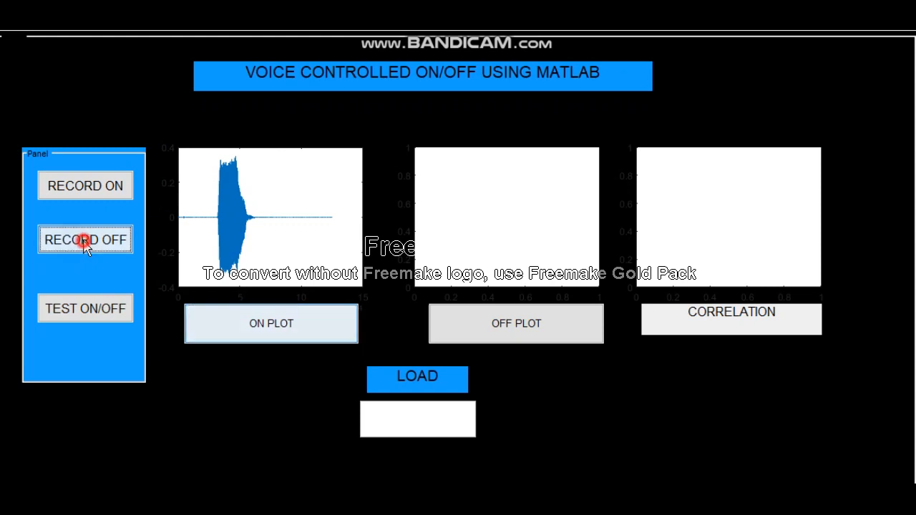
pyautogui.click(86, 239)
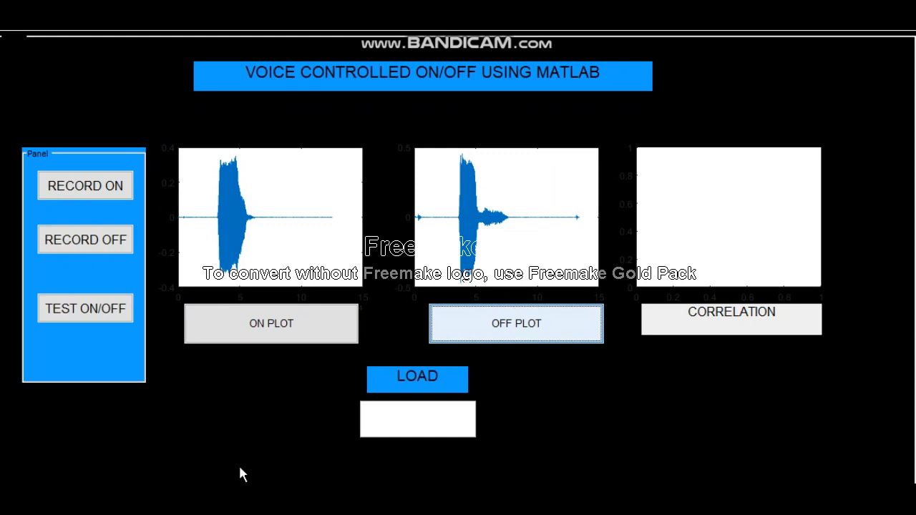
pyautogui.moveTo(131, 408)
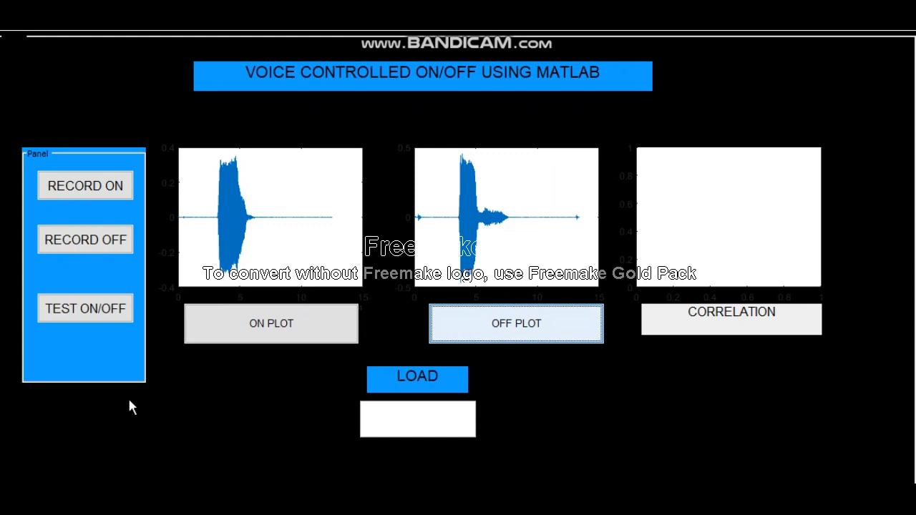
# Test spoken 'on' then 'off' so the load box shows ON, then OFF
pyautogui.click(85, 308)
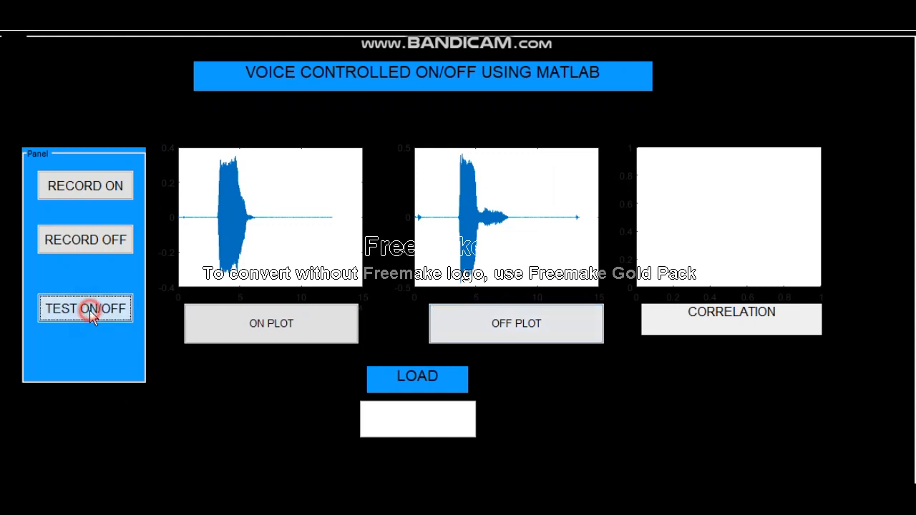
pyautogui.click(85, 309)
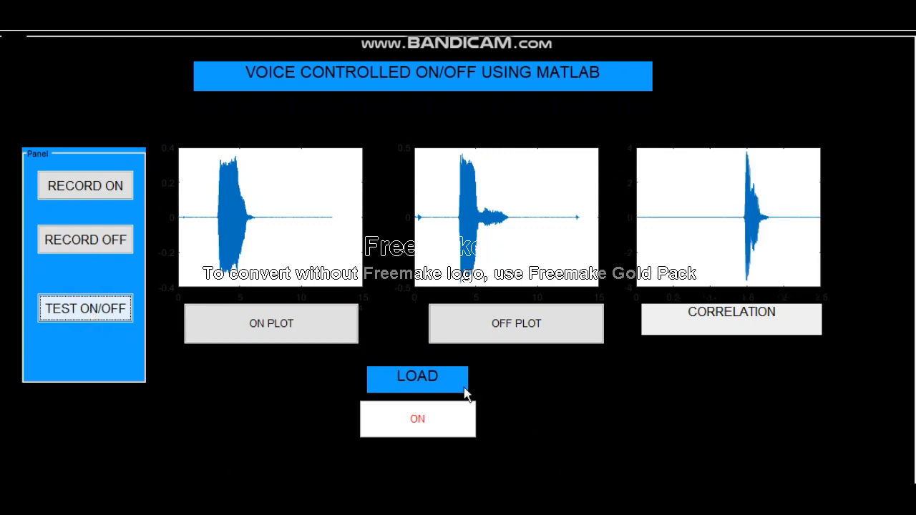
pyautogui.moveTo(417, 326)
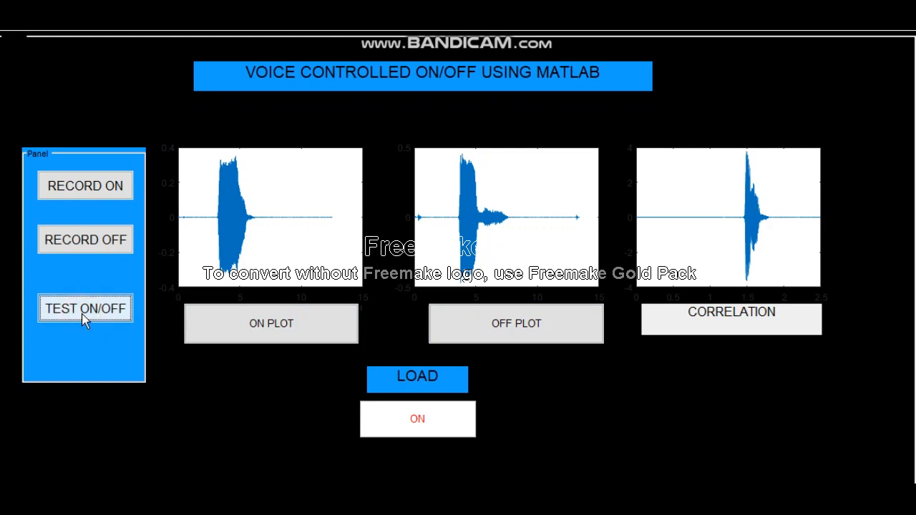
pyautogui.click(84, 308)
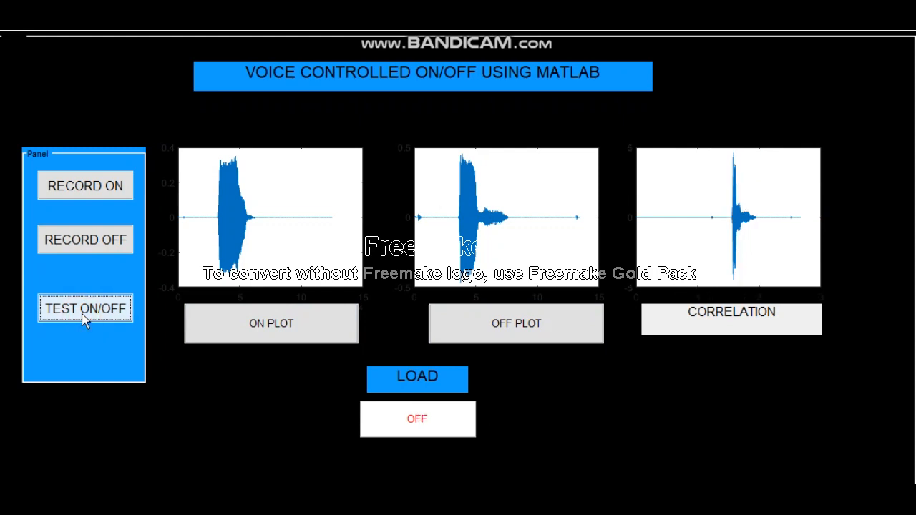
pyautogui.moveTo(362, 428)
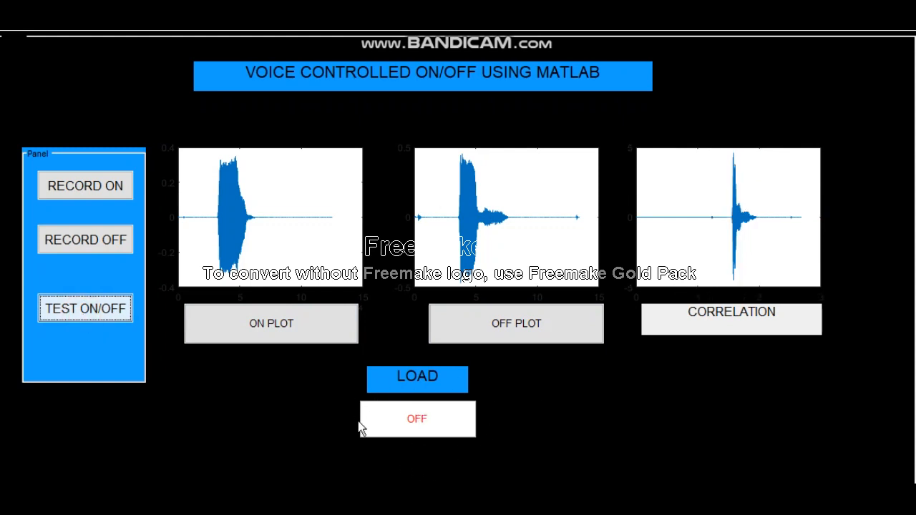